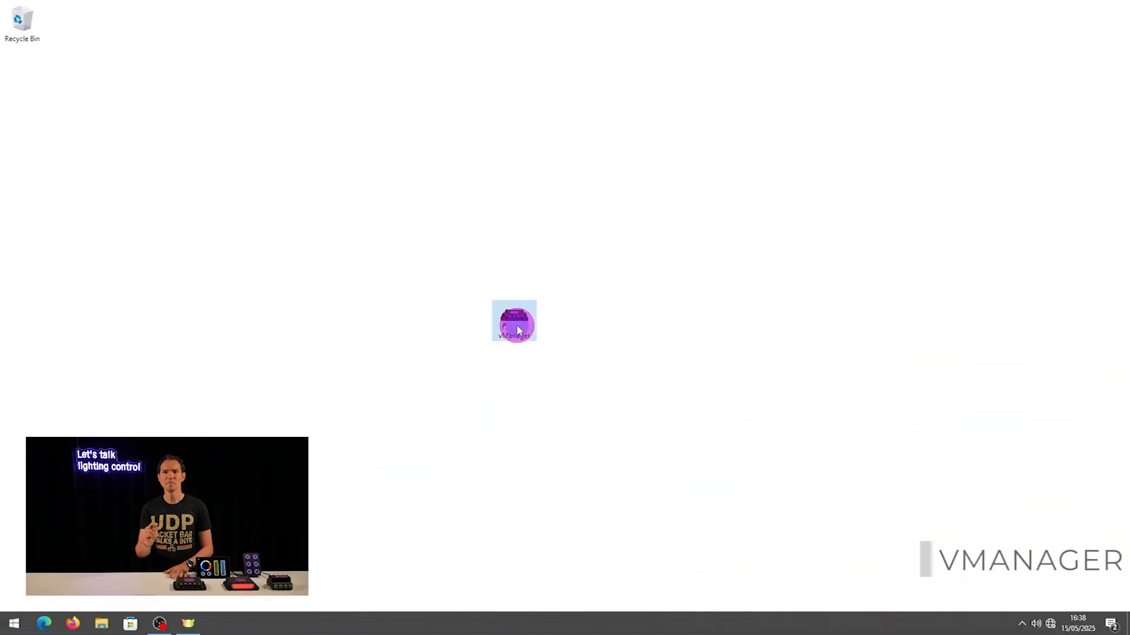
Launch vManager, inspect the CueCore3 with mismatched IP and check the computer's local addresses.
double_click(514, 320)
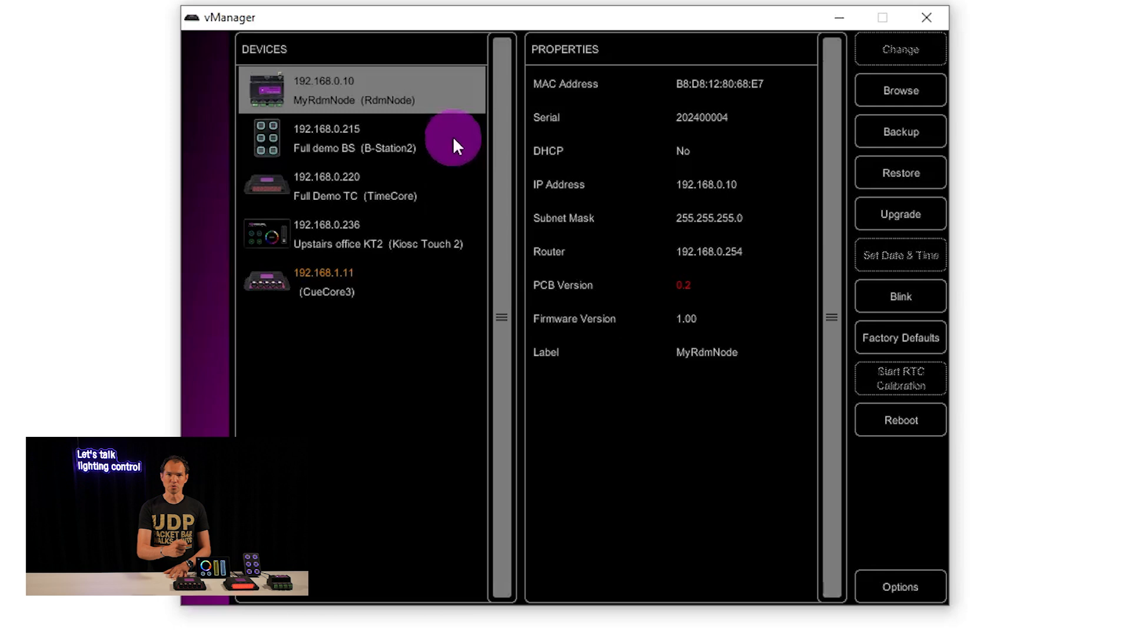
click(360, 234)
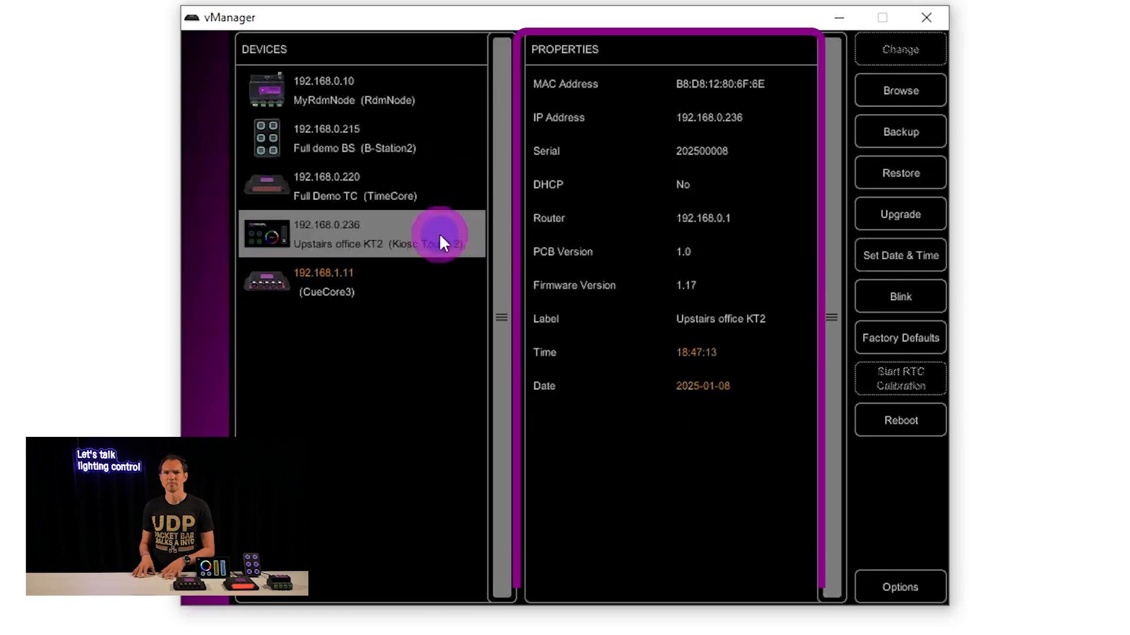
click(339, 281)
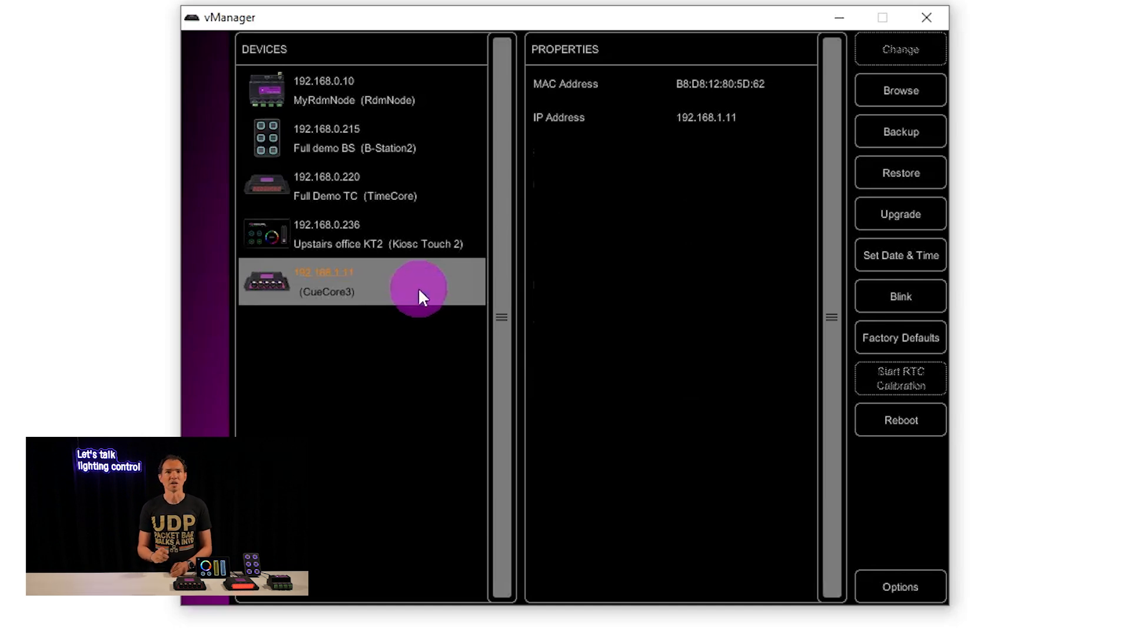
click(899, 587)
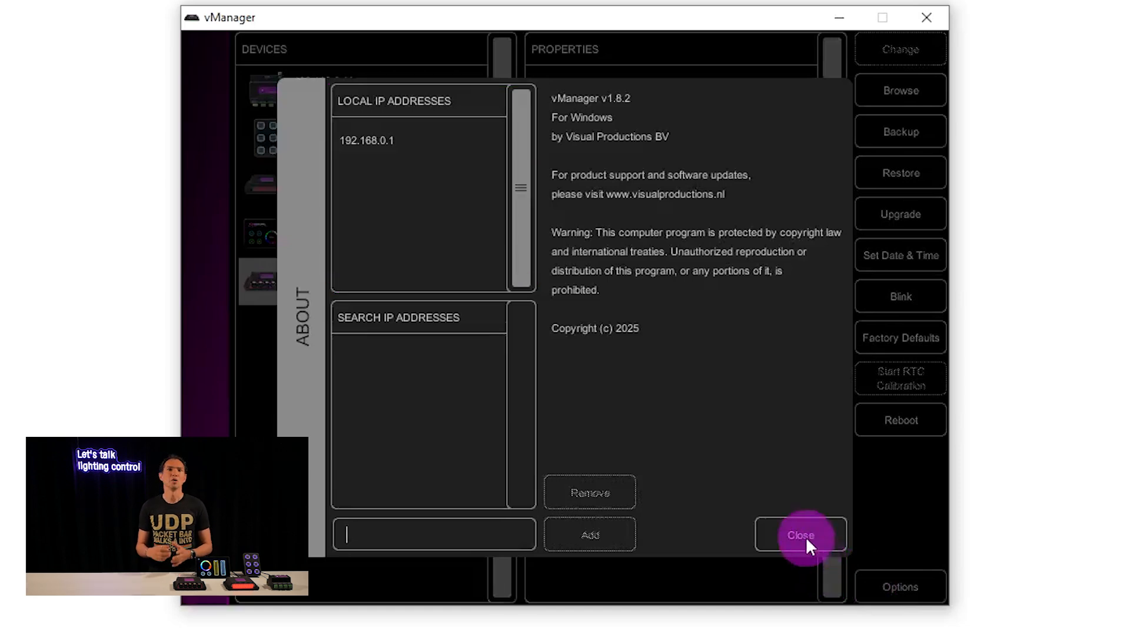
click(799, 536)
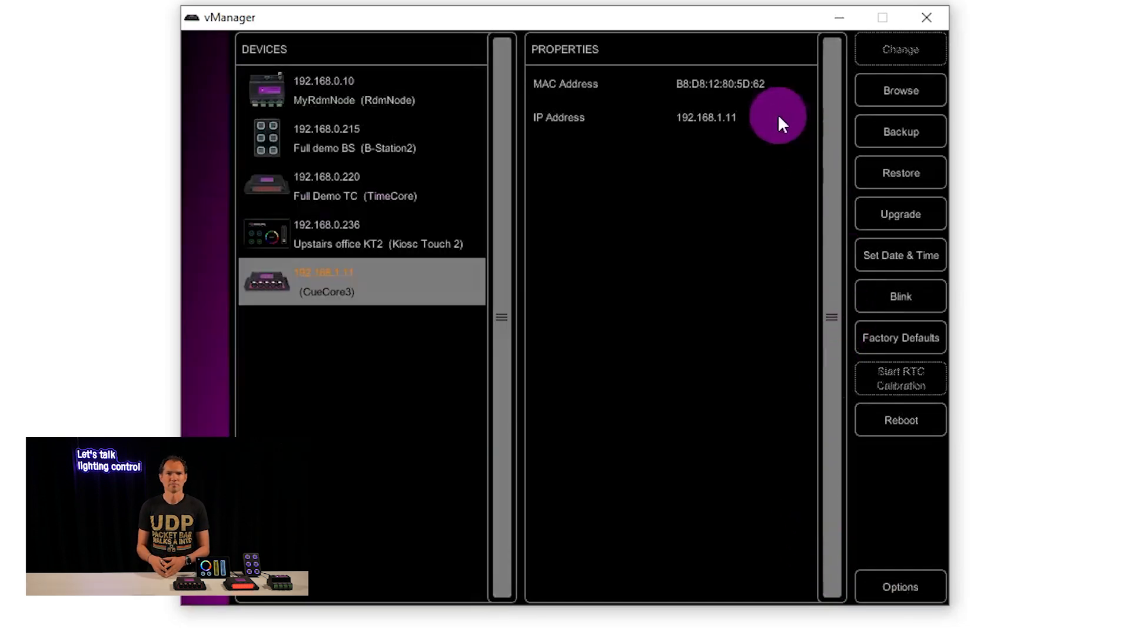
Change the CueCore3's IP address to static 192.168.0.11.
click(901, 50)
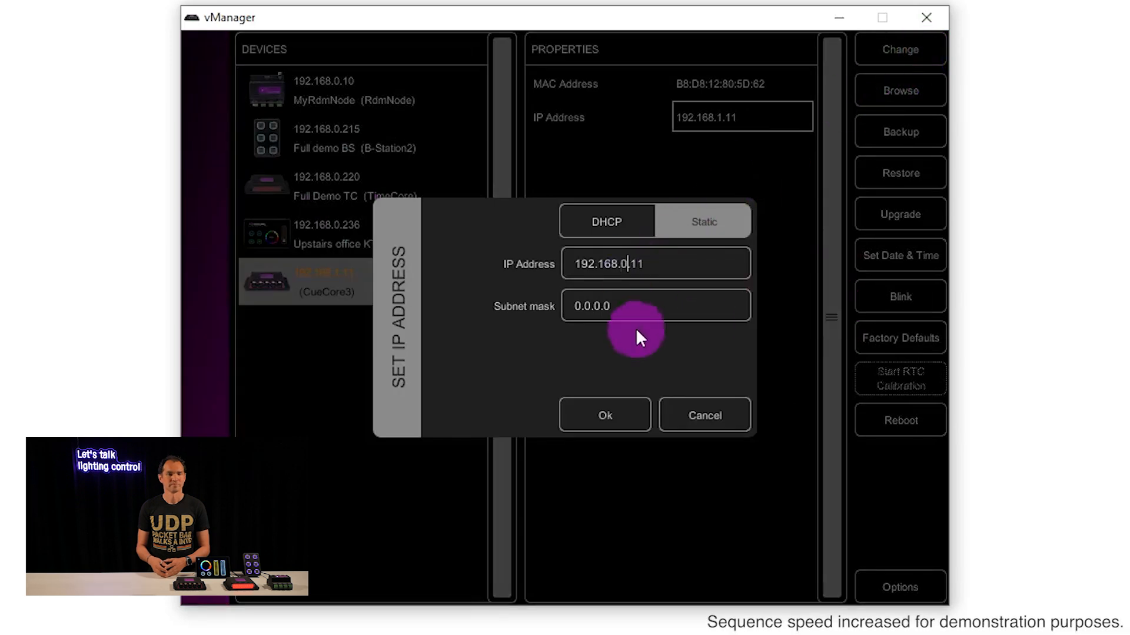
click(605, 415)
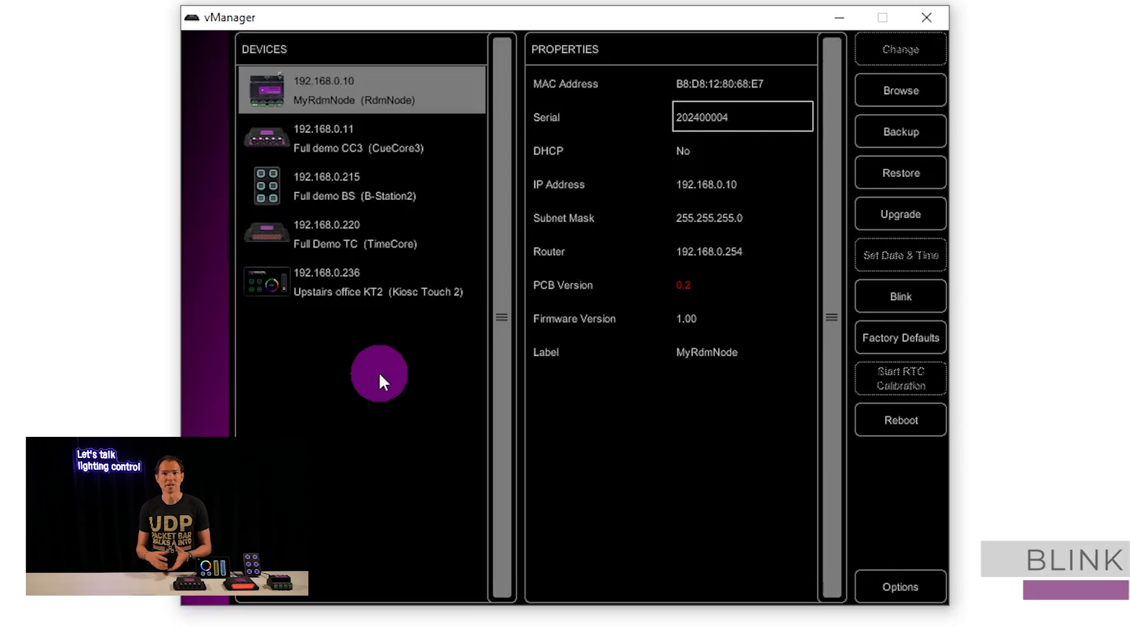
mouse_move(421, 373)
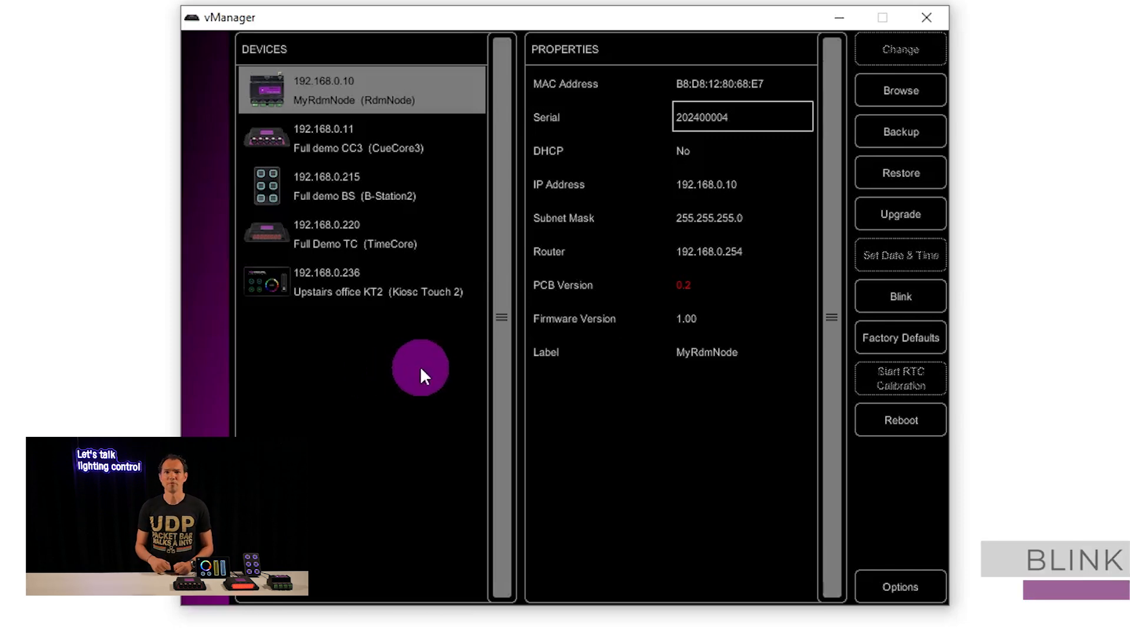
Blink the B-Station2 and the TimeCore to identify them physically.
click(353, 186)
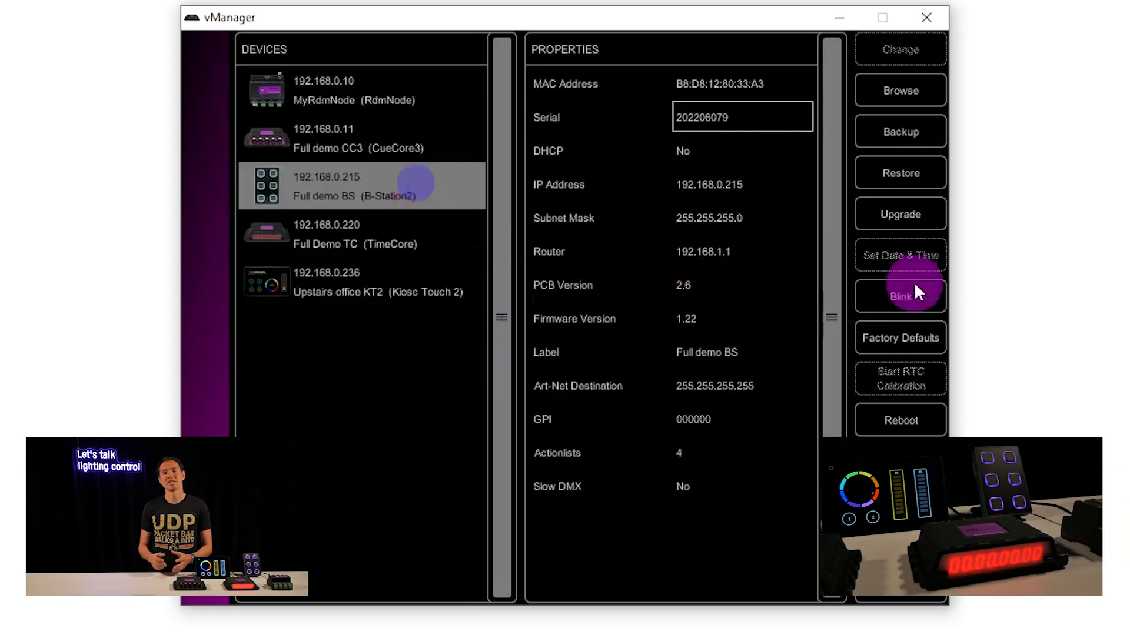
mouse_move(760, 374)
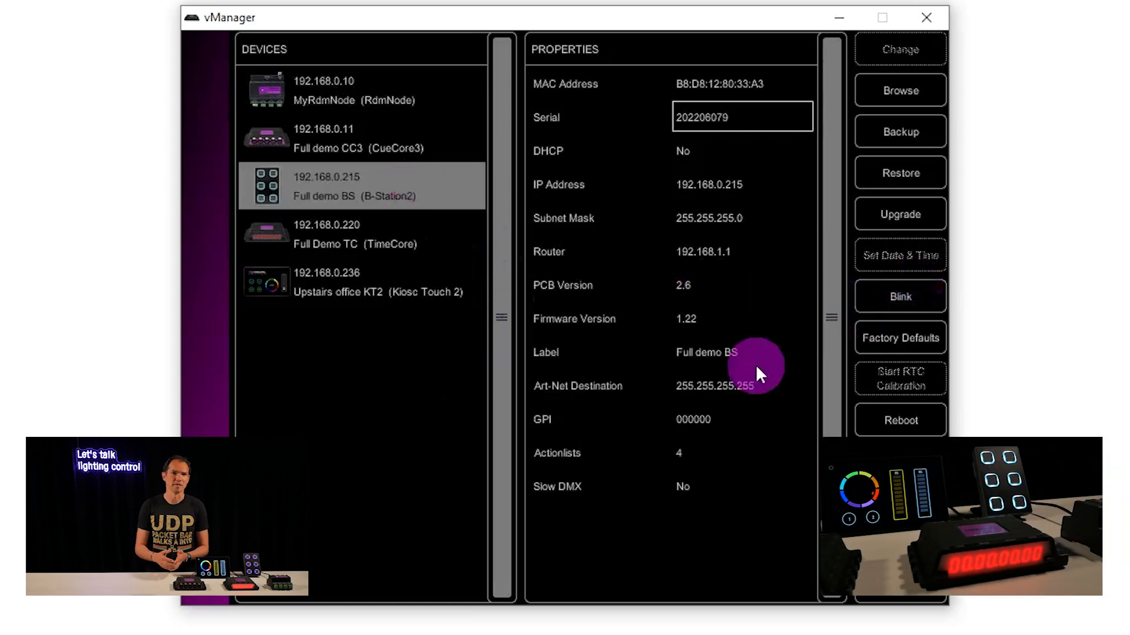
mouse_move(462, 248)
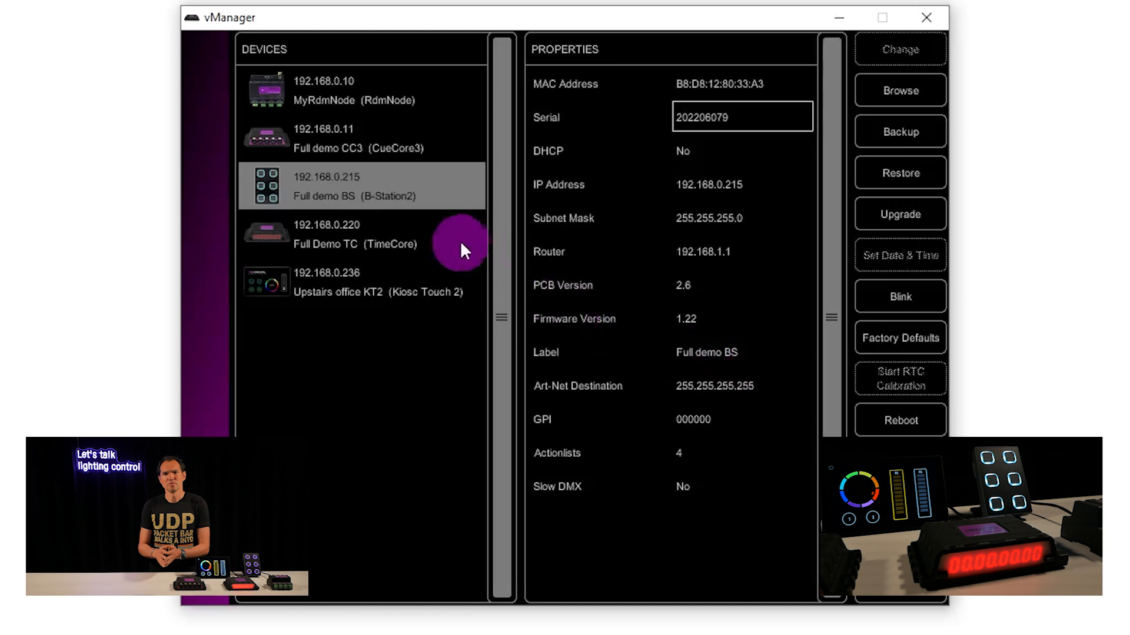
click(353, 234)
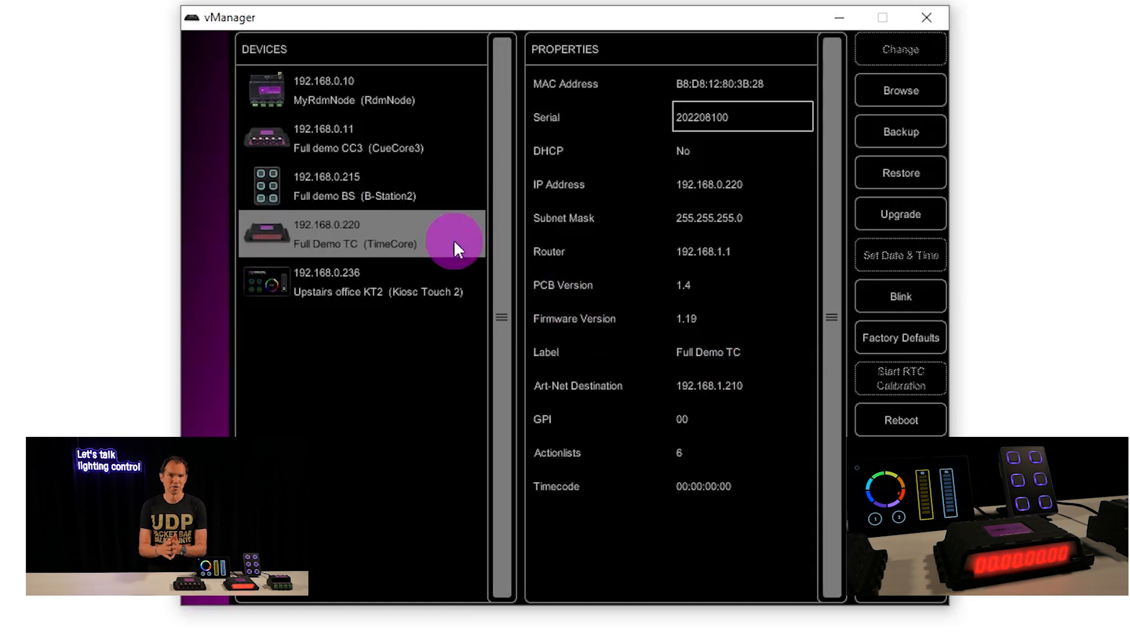
mouse_move(438, 179)
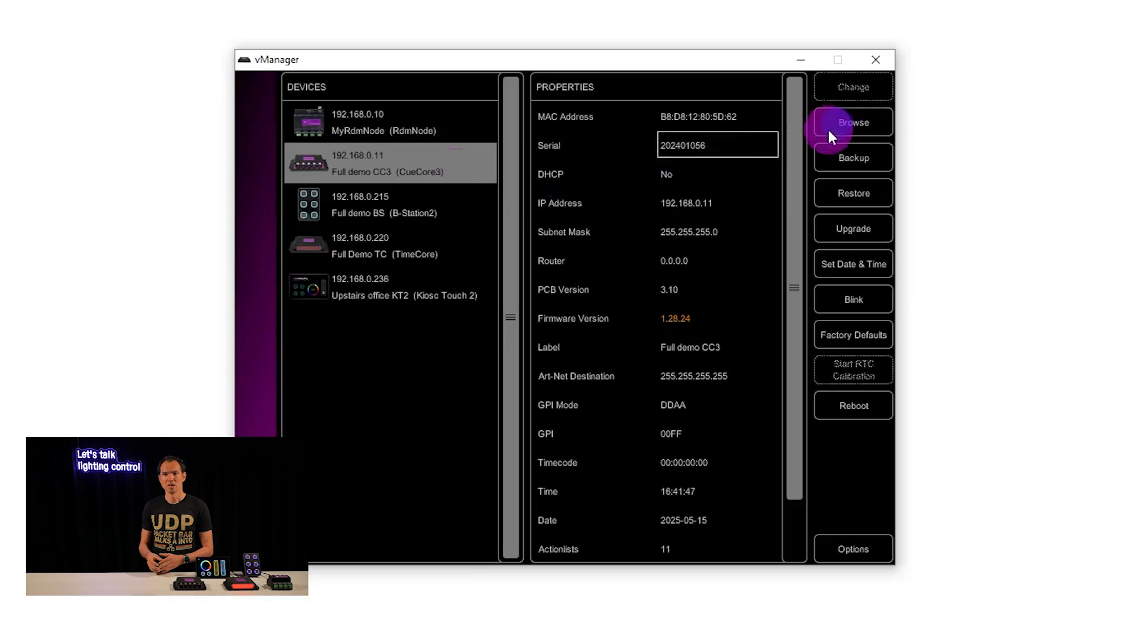
Browse the CueCore3's web interface, viewing its home, console and playback pages.
click(852, 121)
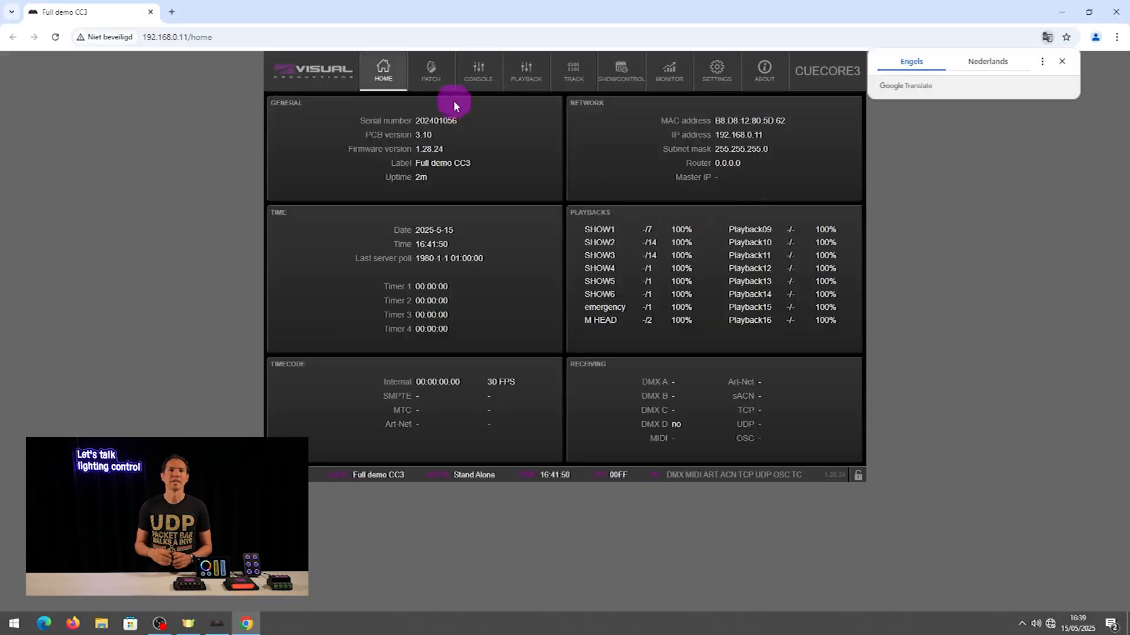
click(477, 69)
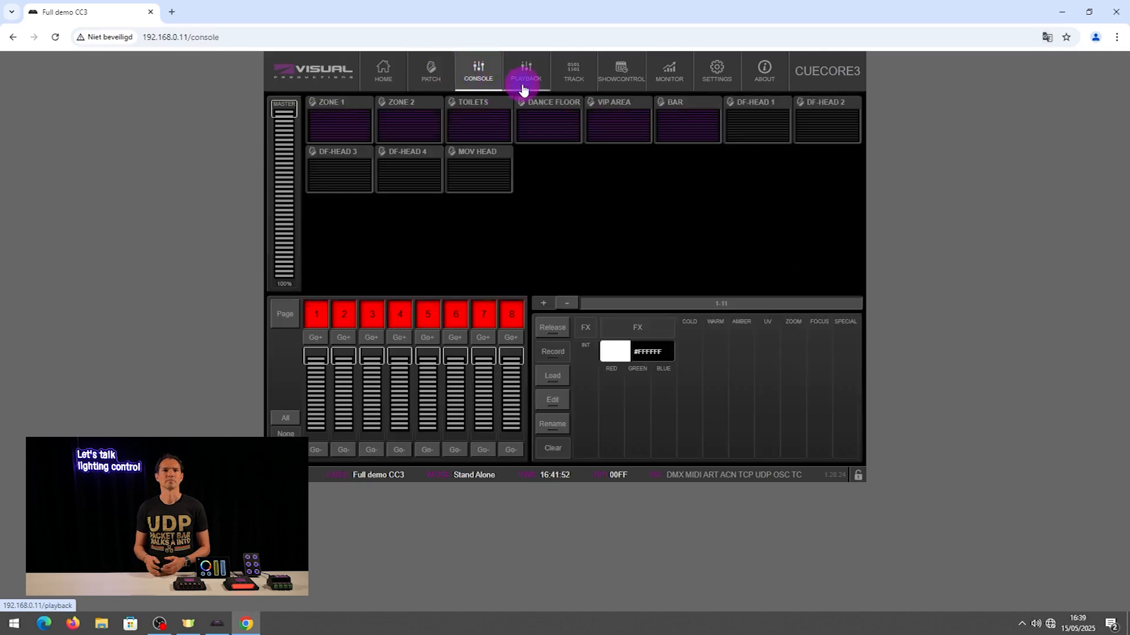
click(572, 70)
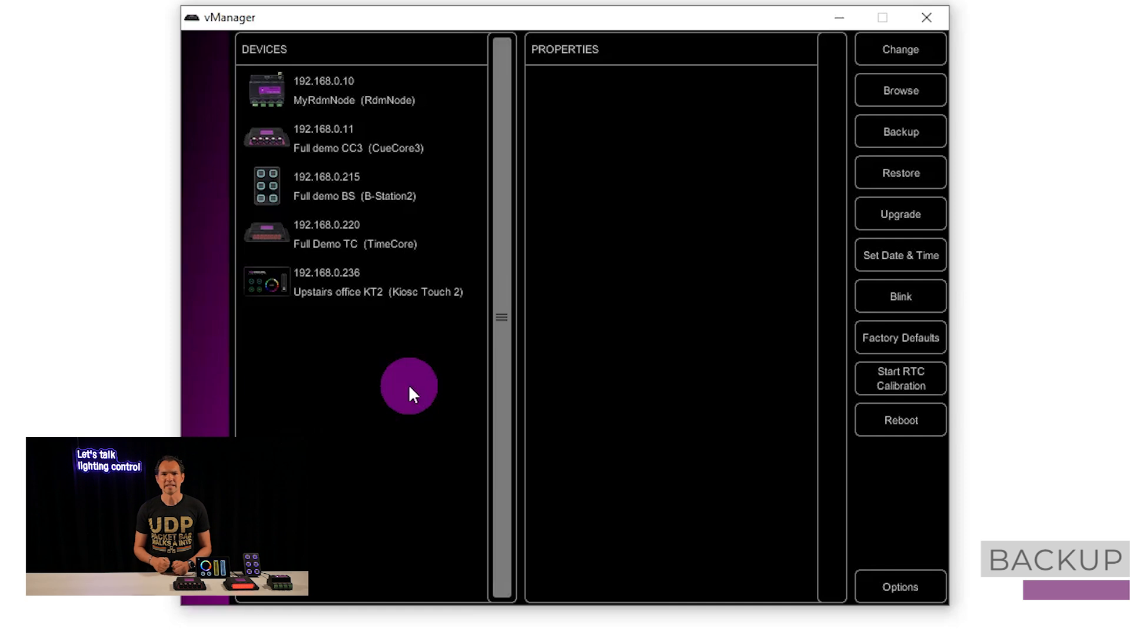
Save a backup of the Full demo CC3 as test.tar.
click(325, 138)
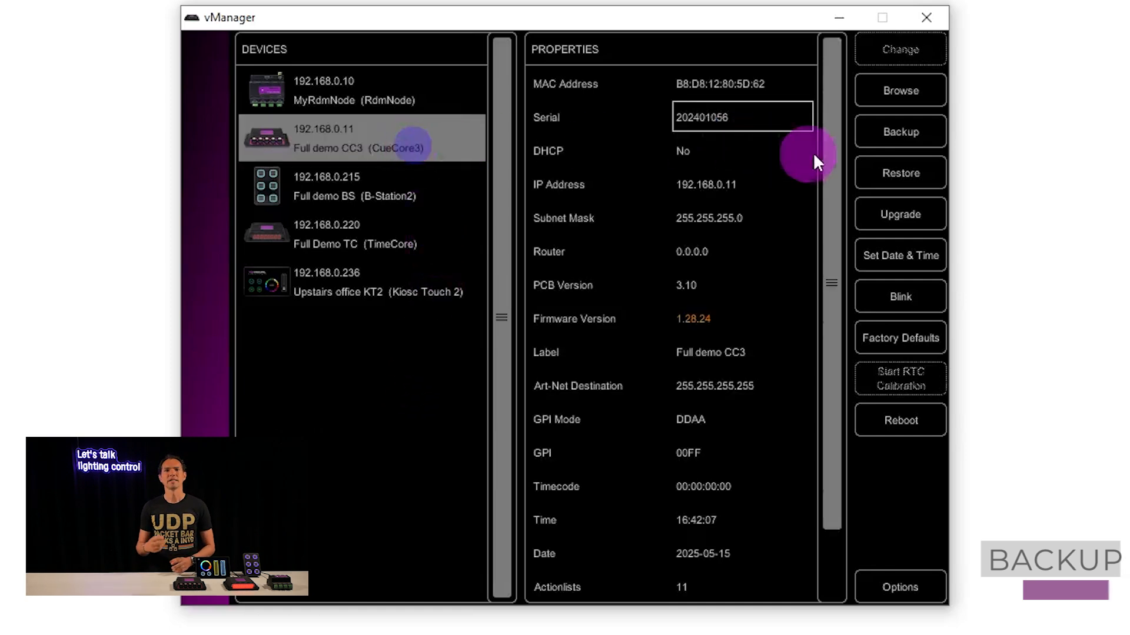
click(899, 131)
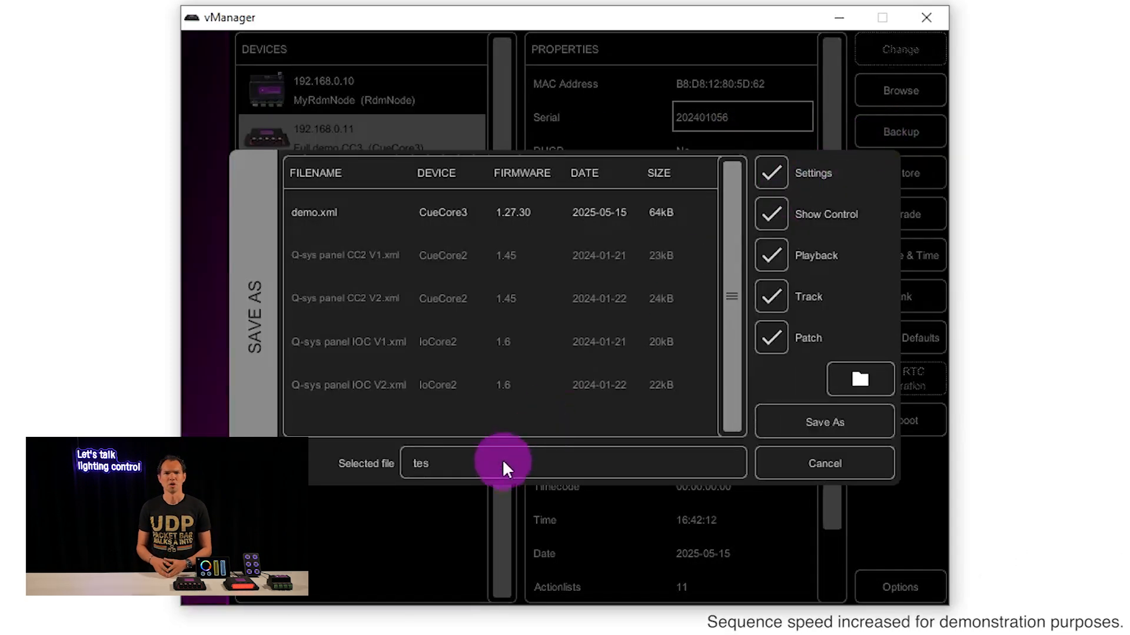
click(823, 464)
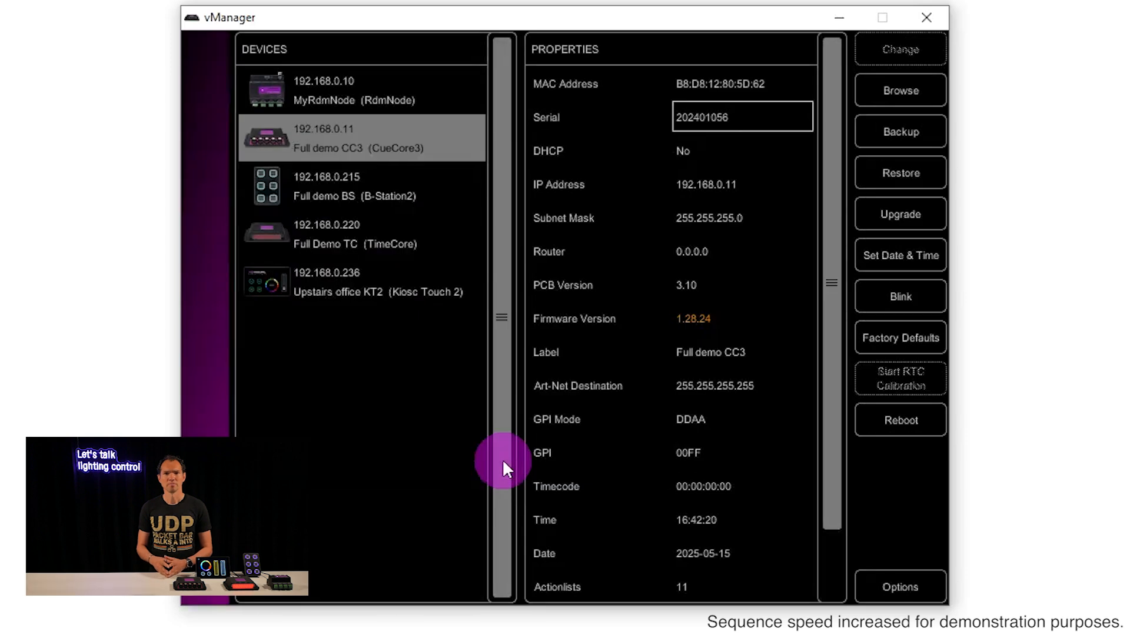
mouse_move(684, 345)
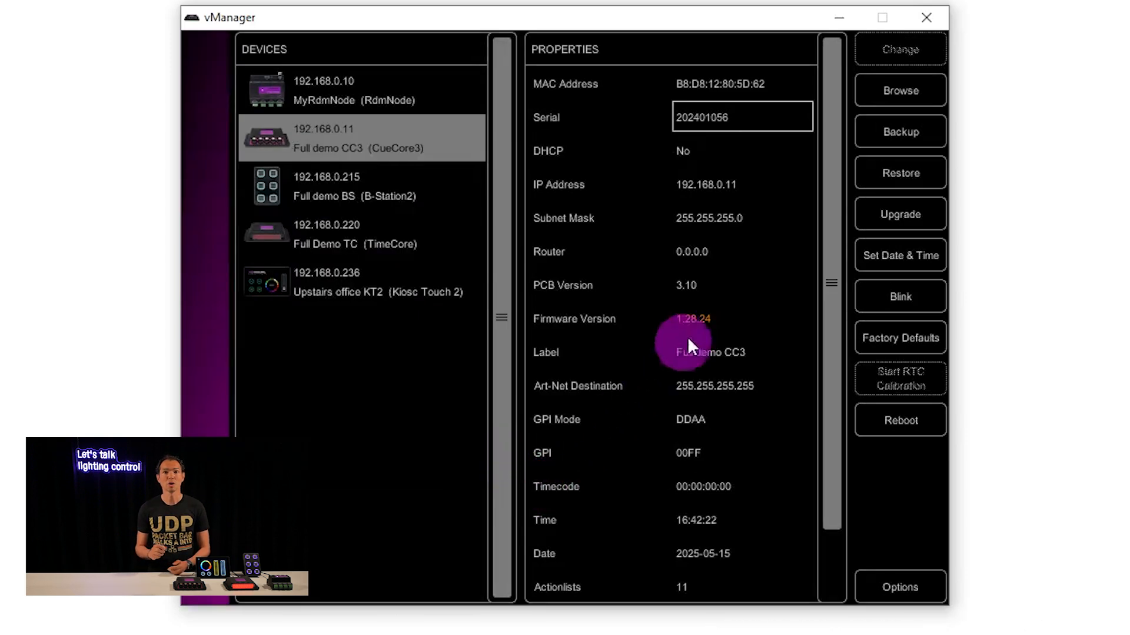
Verify test.tar appears in the backup file list and its storage folder.
click(899, 130)
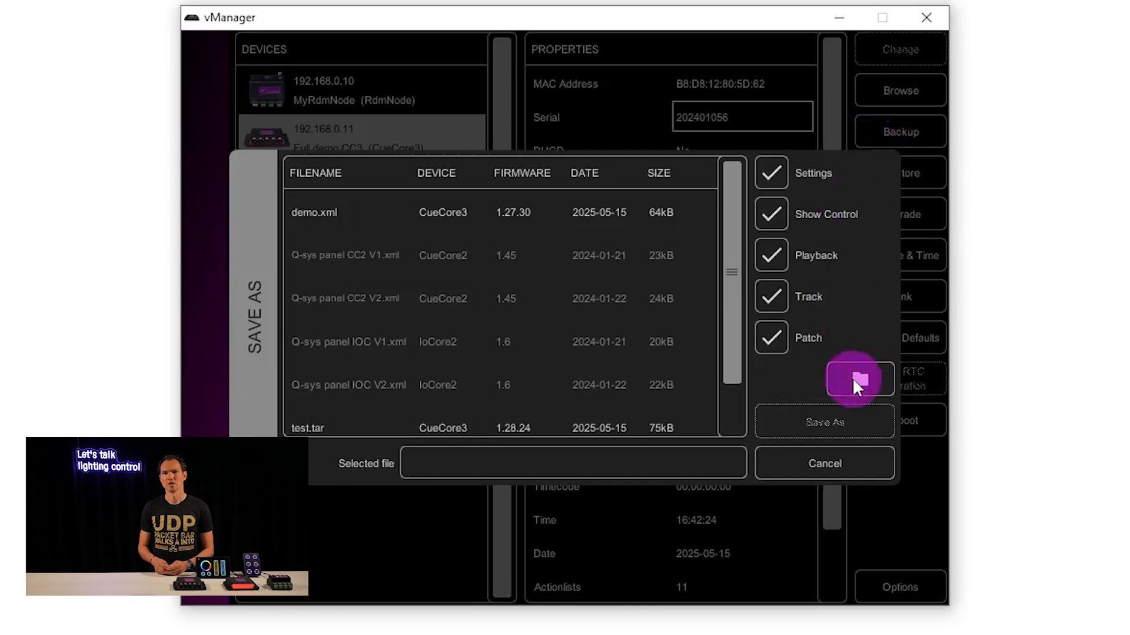
click(859, 381)
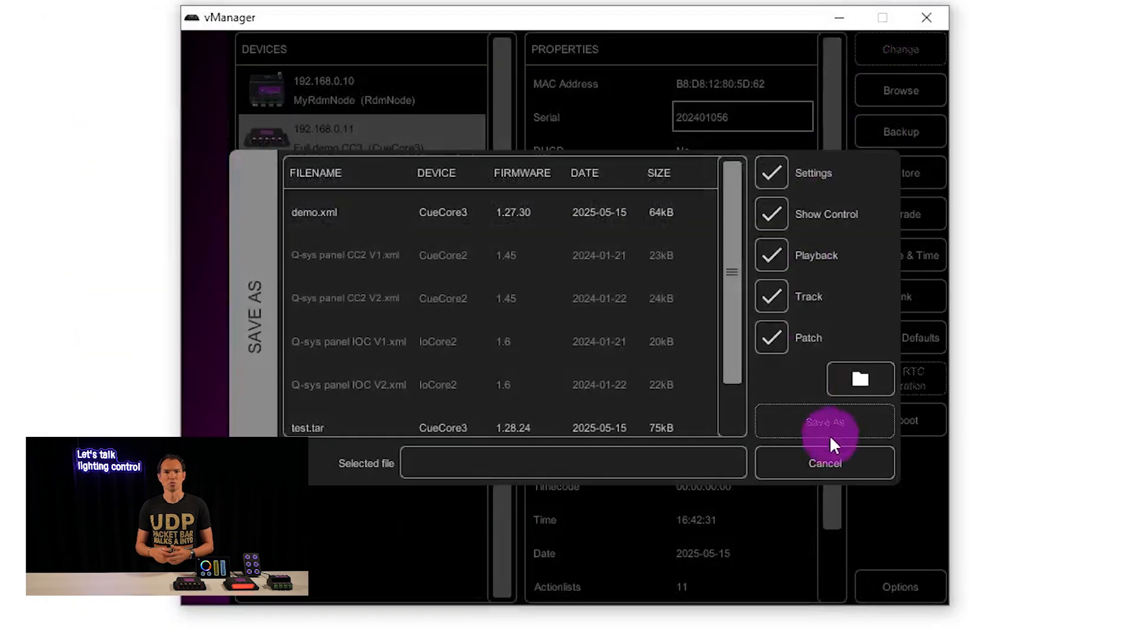
click(824, 464)
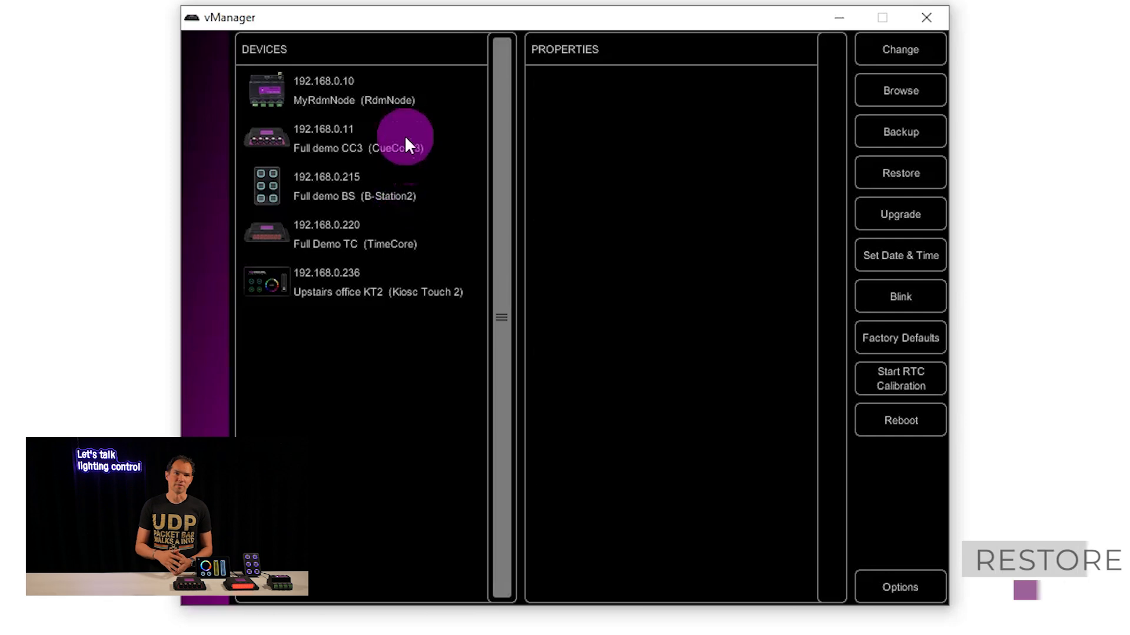
Restore the CueCore3's settings from a saved backup file.
click(899, 172)
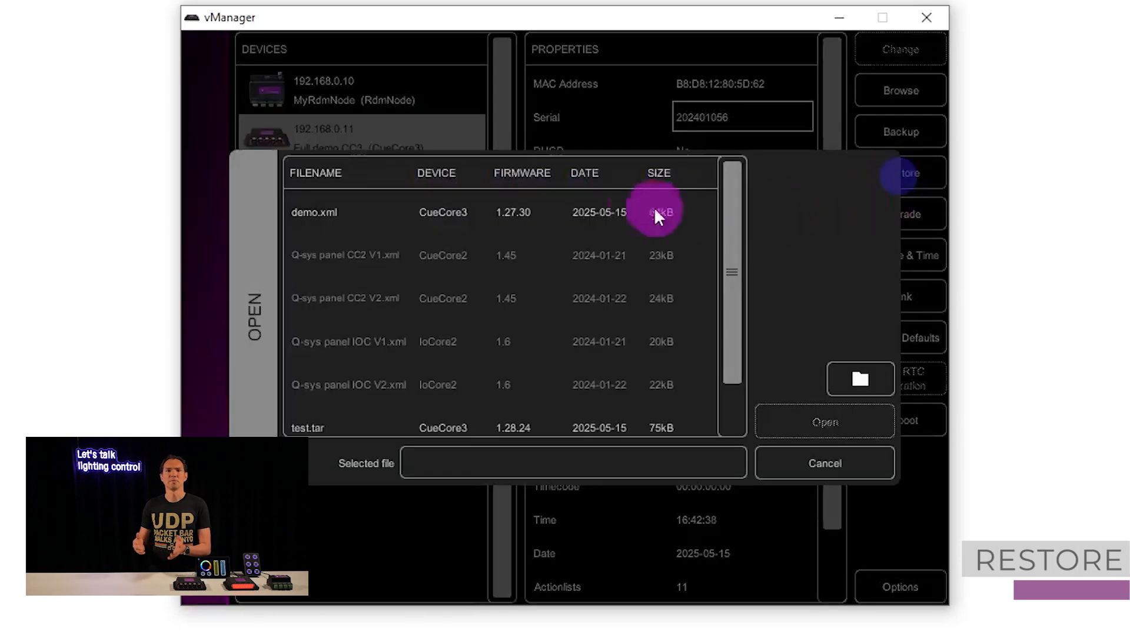
click(824, 423)
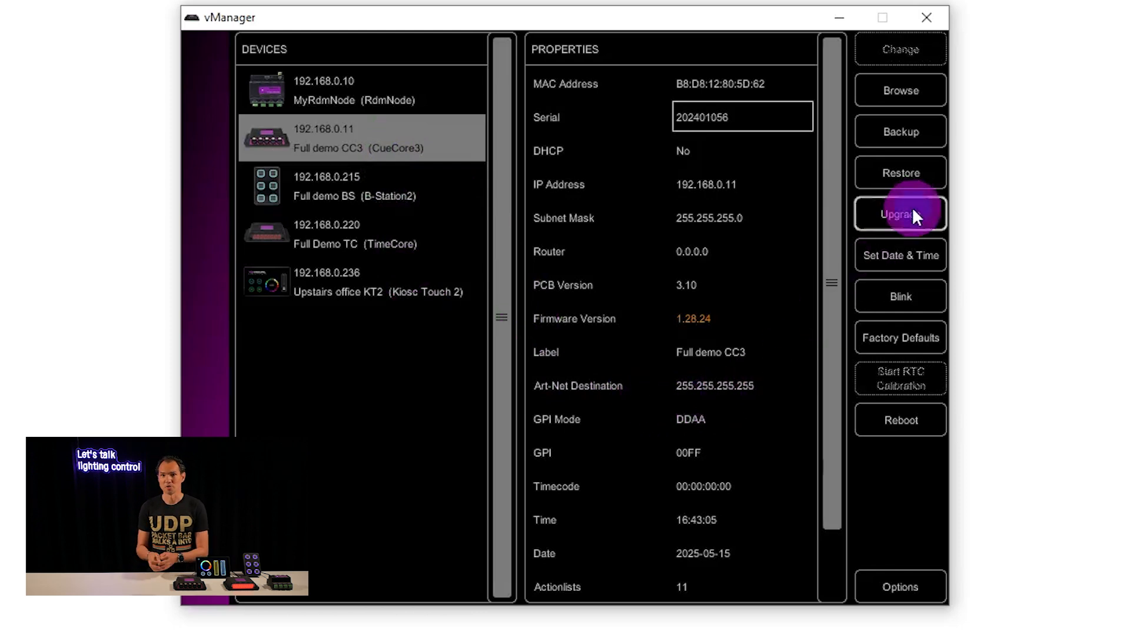
Upgrade the CueCore3 to beta firmware 1.30.13, accepting the warning, and confirm the new version.
click(900, 213)
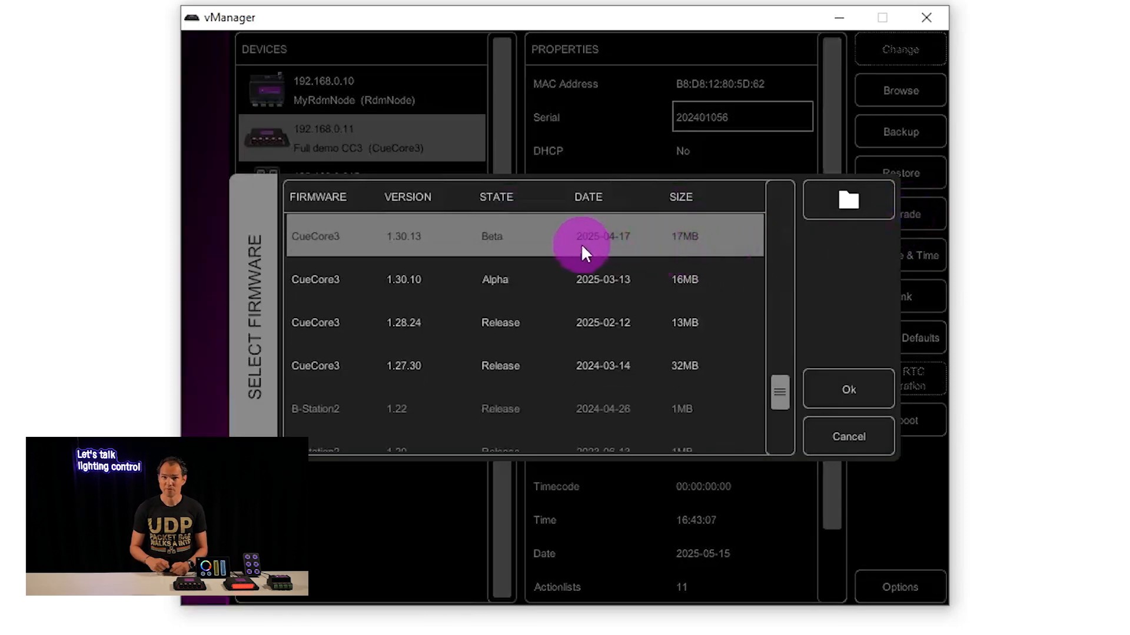
click(847, 390)
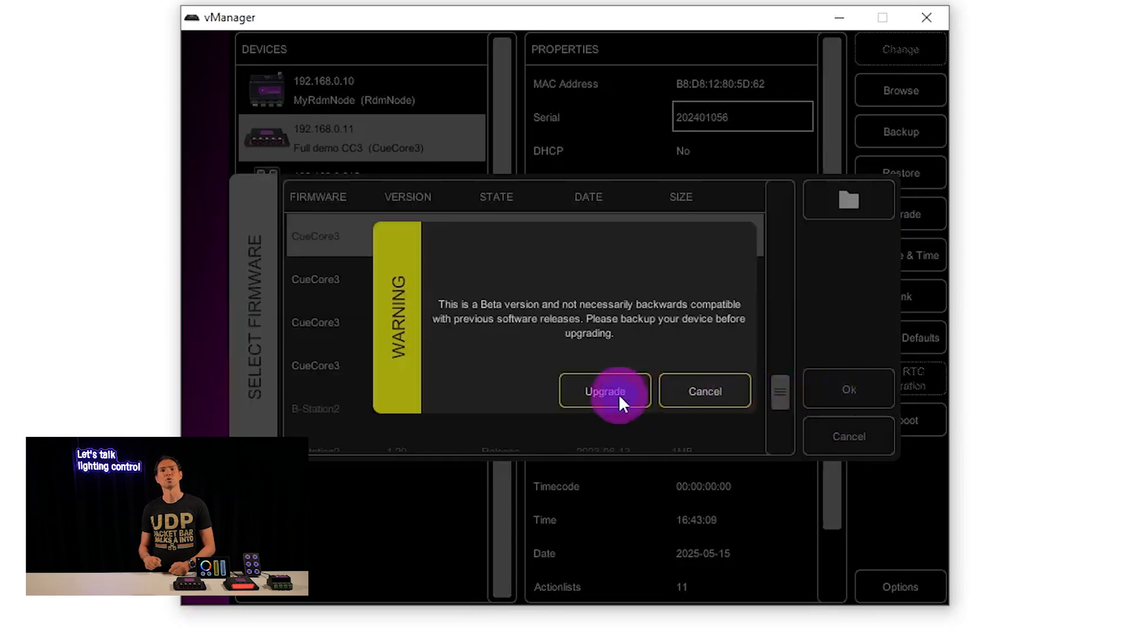
click(605, 391)
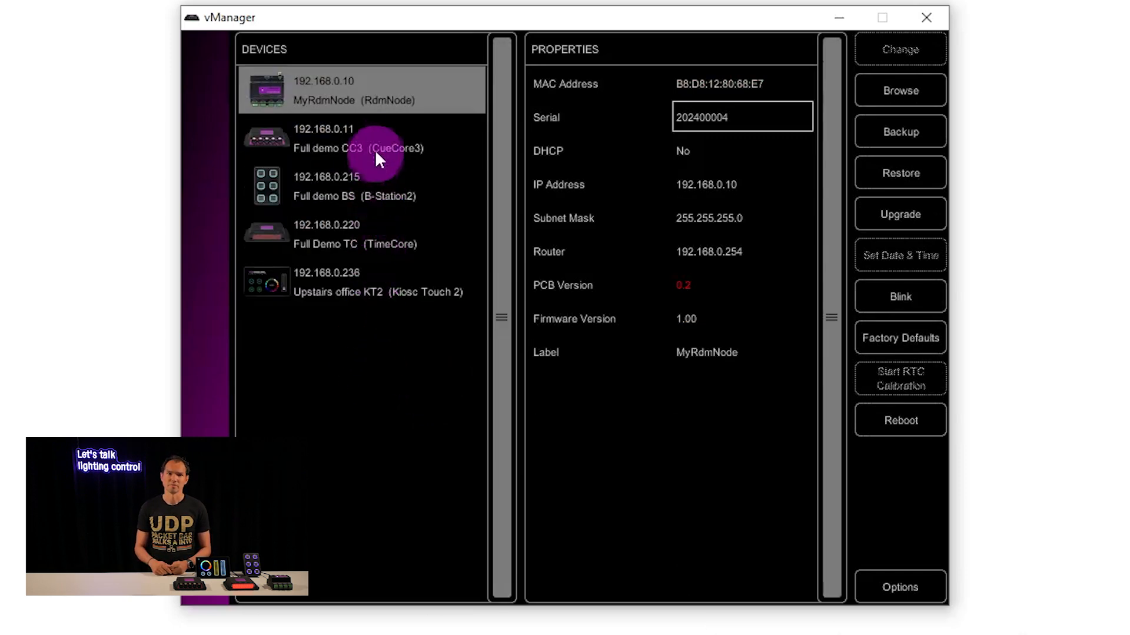
click(360, 139)
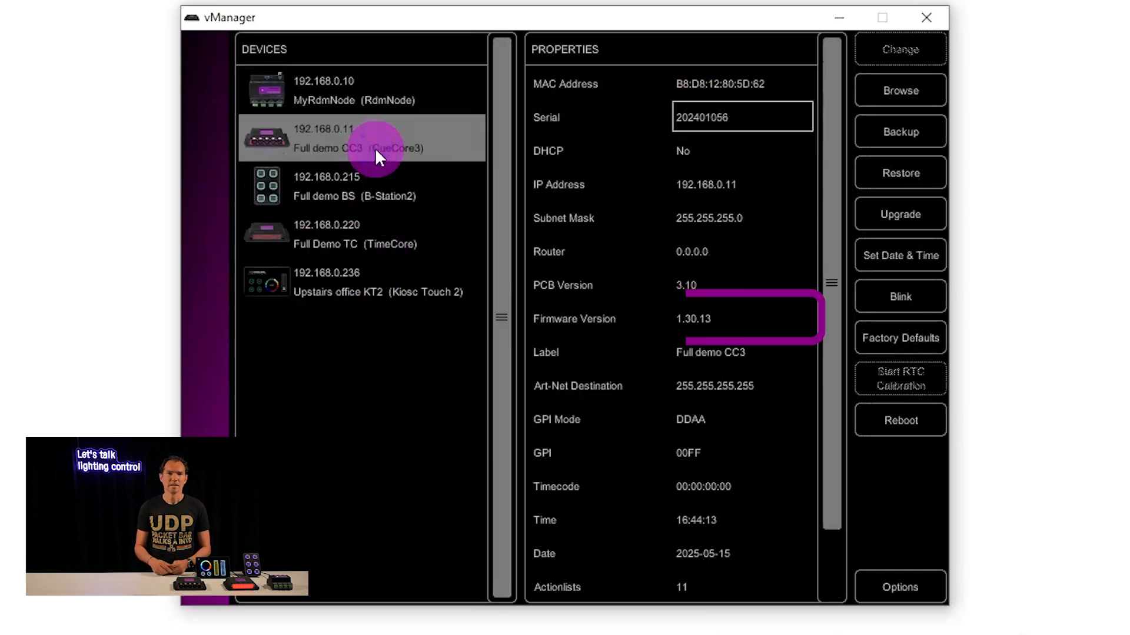